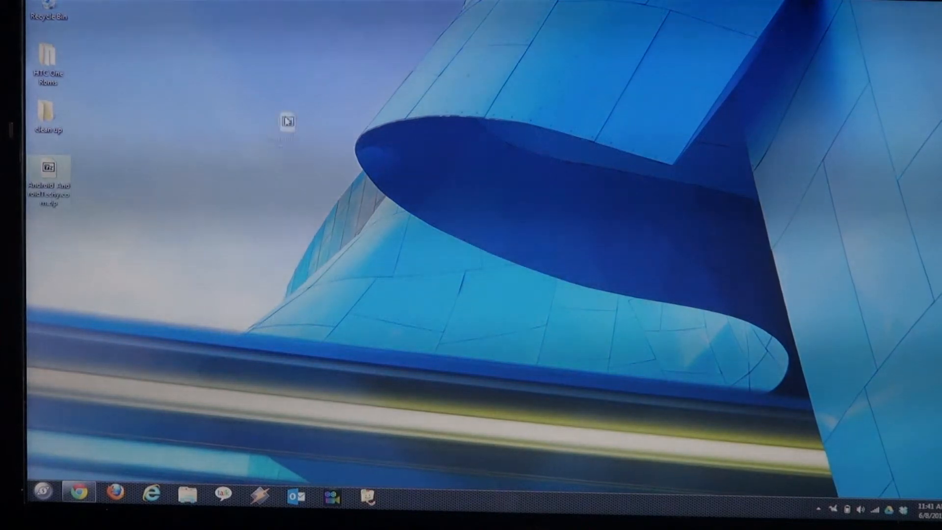
# Drag Android_AndroidTechy.com.zip to the desktop centre and open a file explorer window.
pyautogui.moveTo(49, 174); pyautogui.dragTo(276, 183)
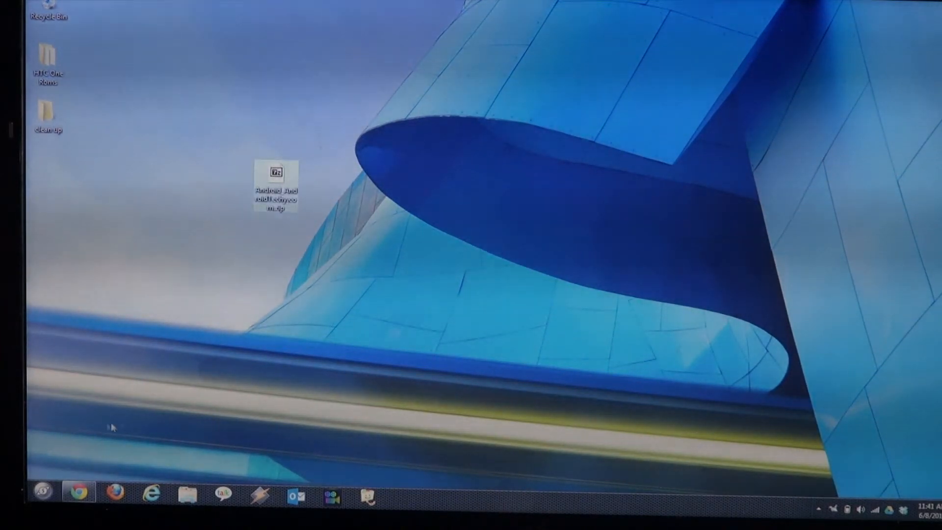
pyautogui.moveTo(227, 299)
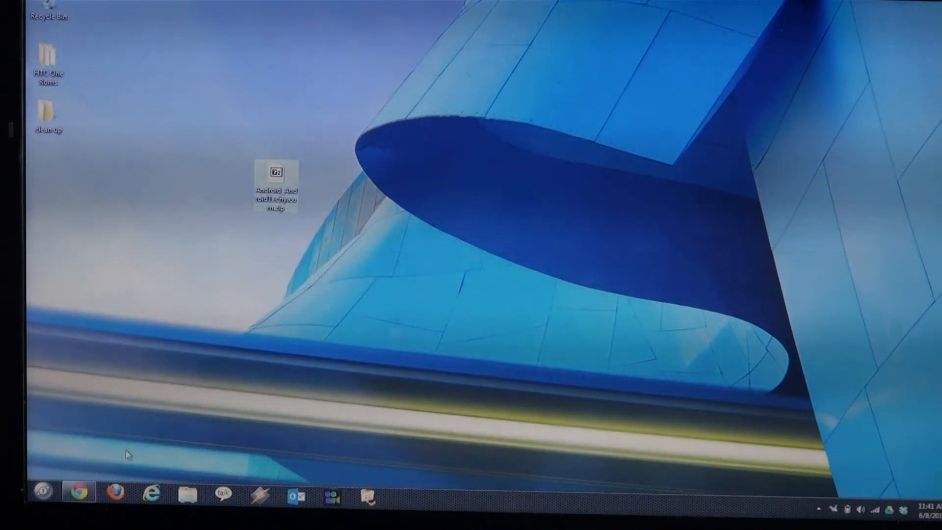
pyautogui.click(187, 492)
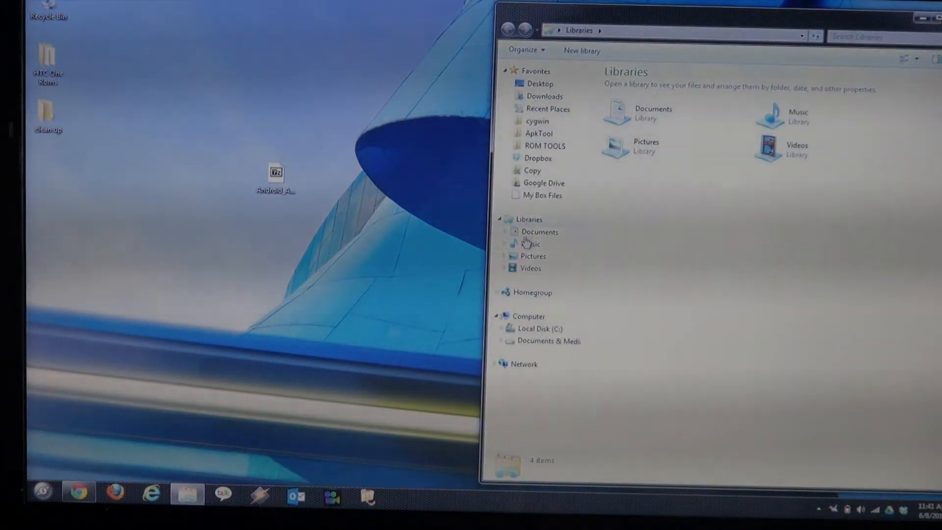
# Show Local Disk (C:) in Explorer and open the Android zip archive in 7-Zip.
pyautogui.click(538, 329)
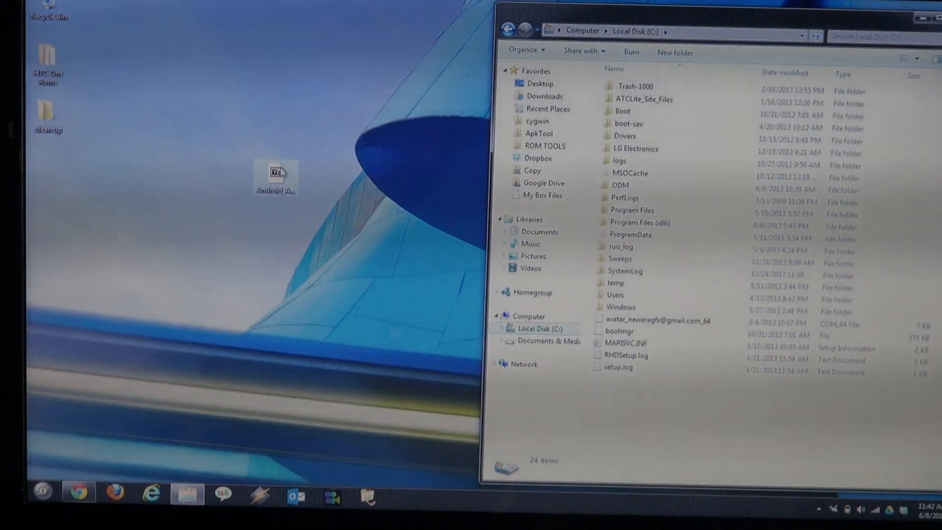
pyautogui.doubleClick(275, 174)
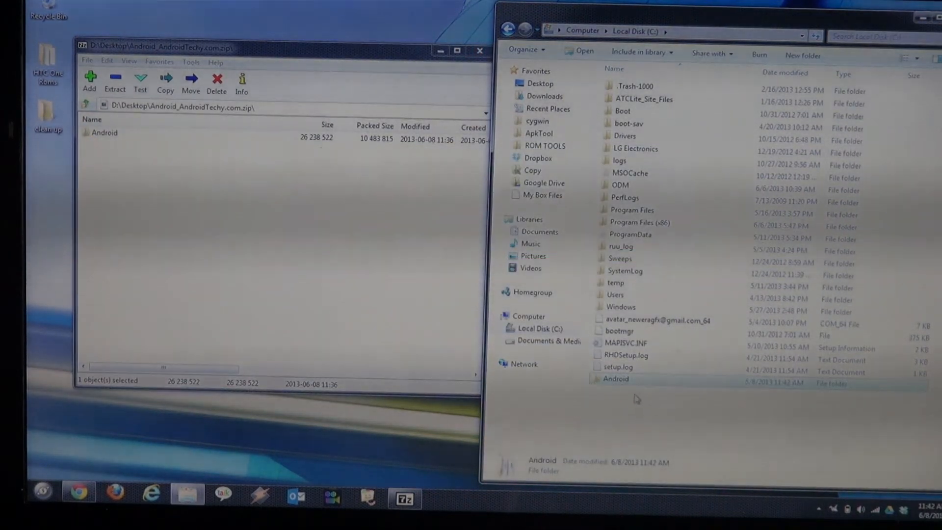
# Open the extracted Android folder on C:, close 7-Zip, and return the zip to the icon column.
pyautogui.doubleClick(616, 378)
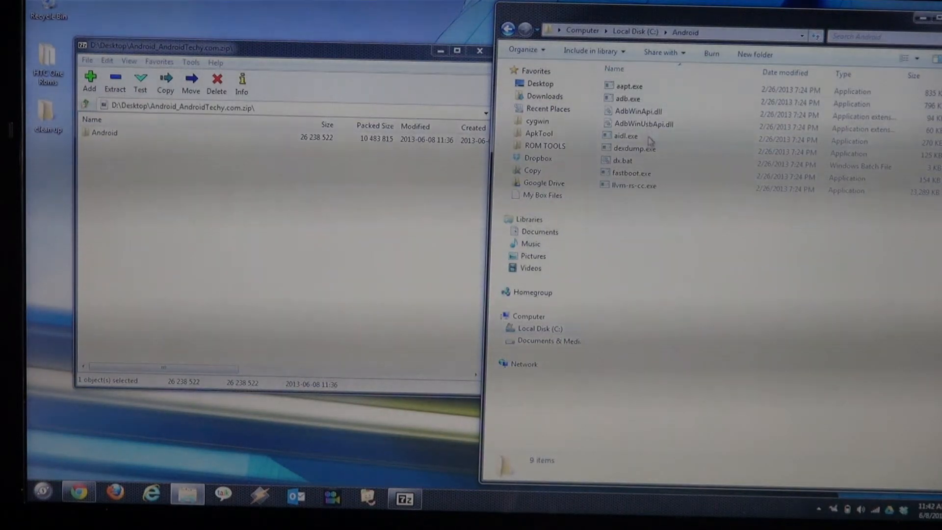
pyautogui.moveTo(630, 185)
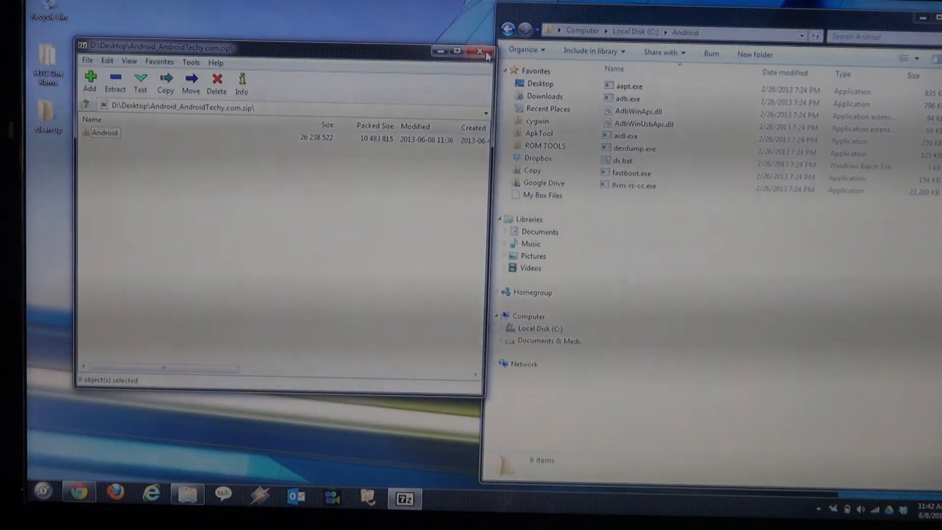
pyautogui.click(480, 51)
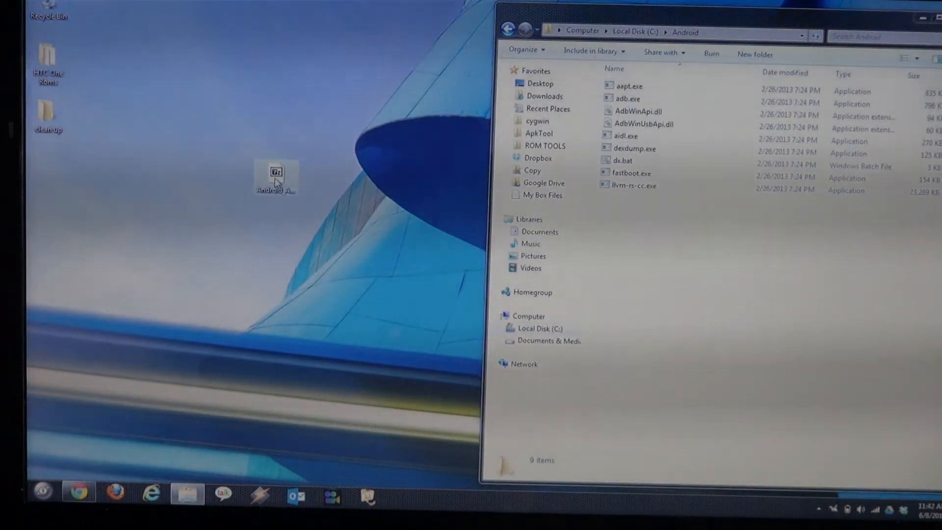
pyautogui.moveTo(277, 178); pyautogui.dragTo(48, 174)
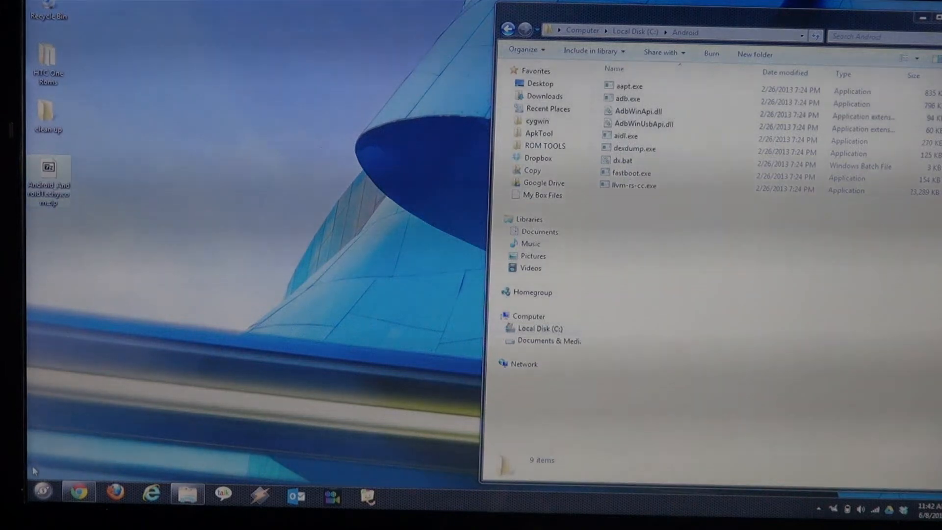
# Launch Command Prompt via Start search 'cmd' and begin typing 'cd /a'.
pyautogui.click(41, 492)
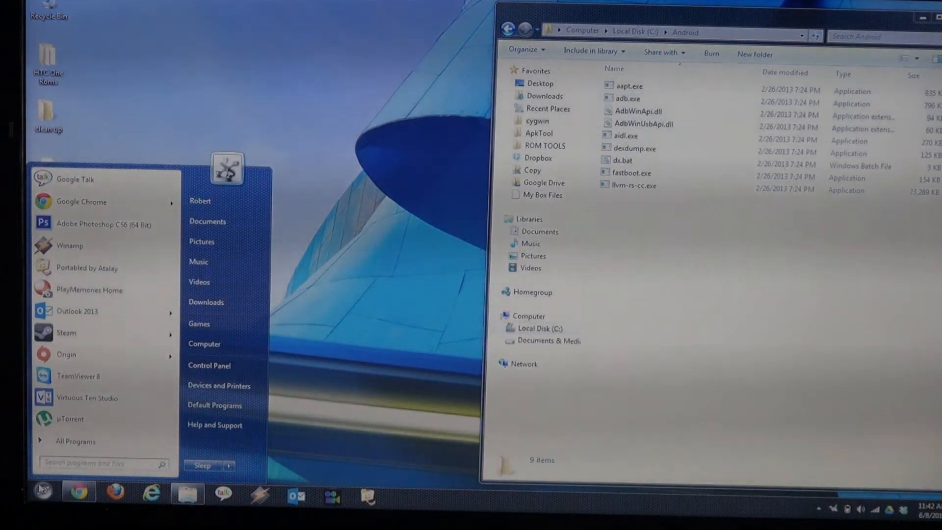
pyautogui.write('cmd')
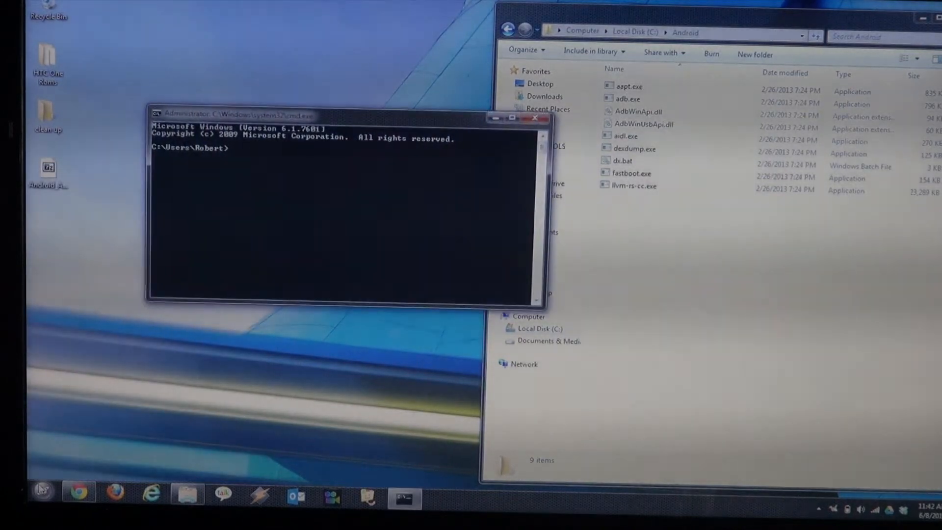
pyautogui.write('c')
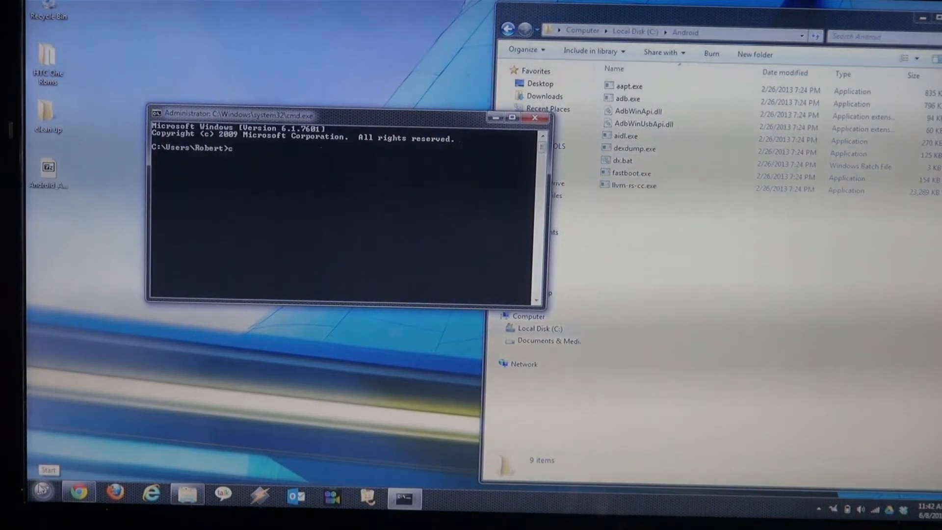
pyautogui.write('cd /')
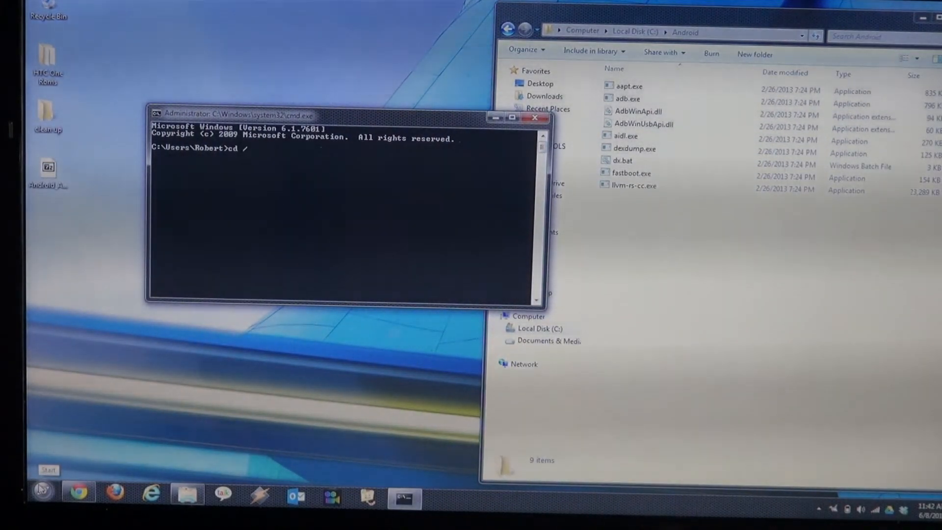
pyautogui.write('a')
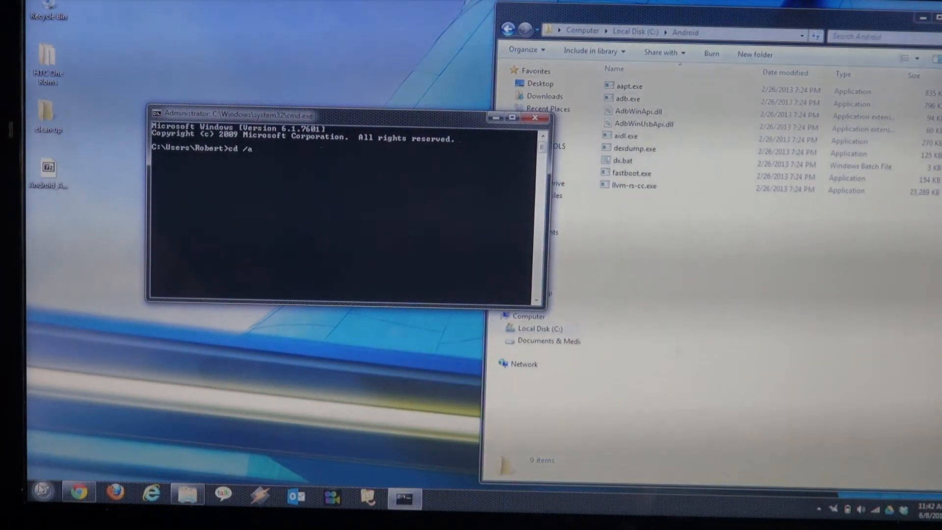